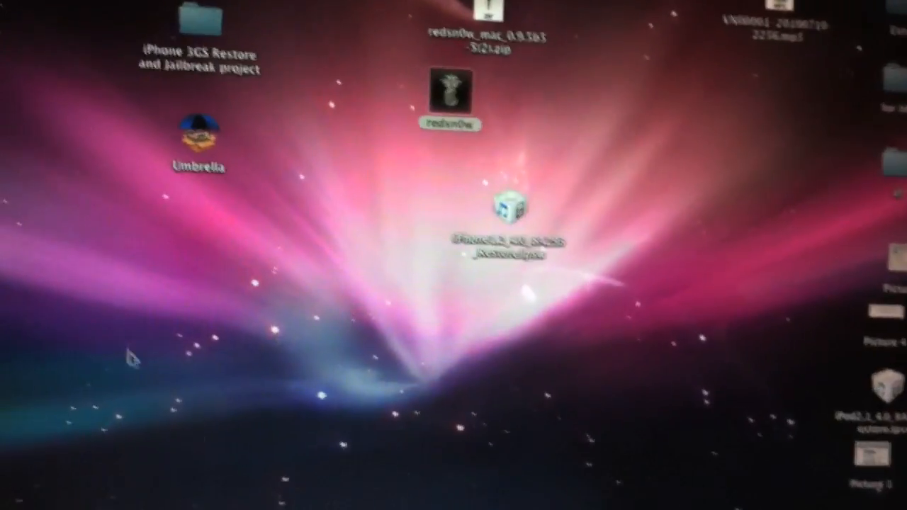
Launch redsn0w from the desktop so its firmware welcome window appears
left_click(451, 85)
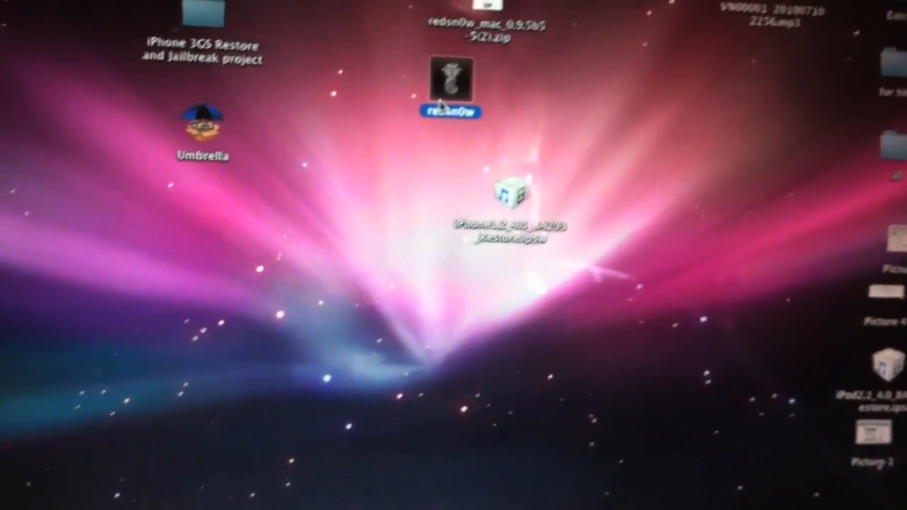
double_click(451, 80)
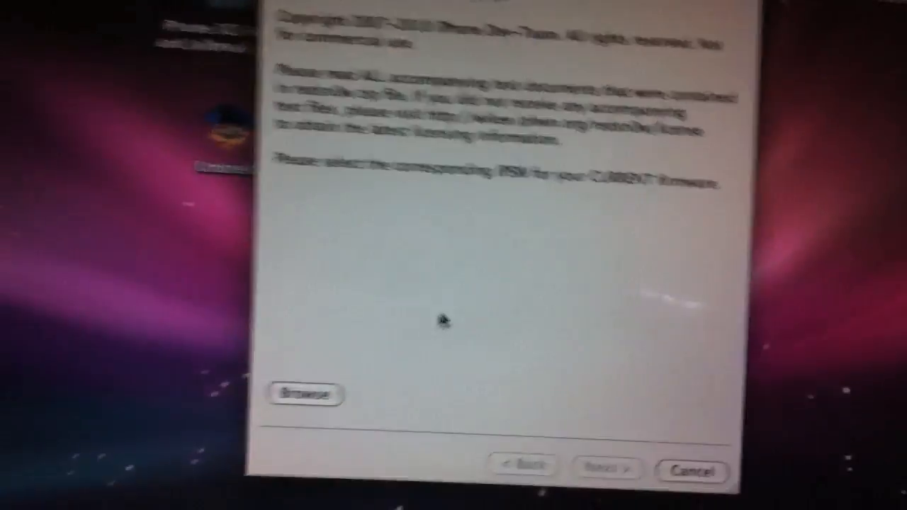
Browse to the Desktop and pick iPhone1,2_4.0_8A293_Restore.ipsw as the current firmware
left_click(305, 394)
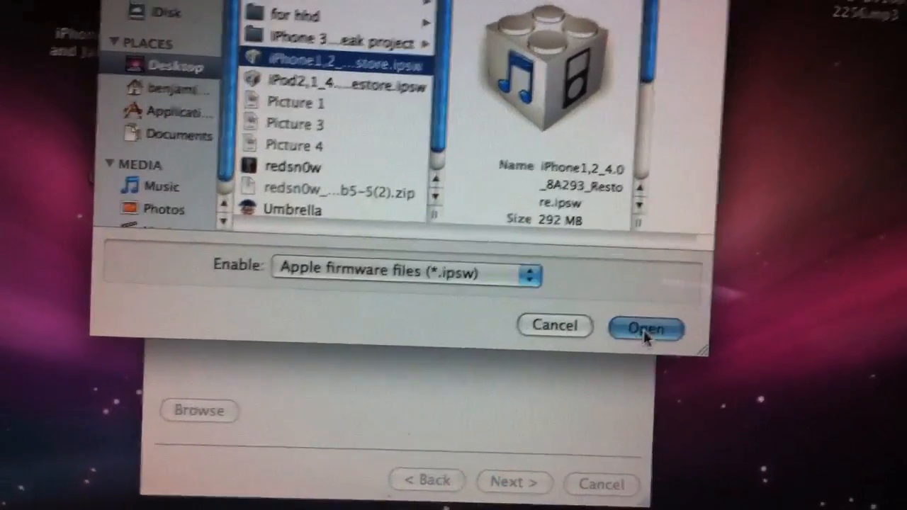
Load the IPSW and continue with Cydia, multitasking, wallpaper and battery percentage enabled
left_click(646, 326)
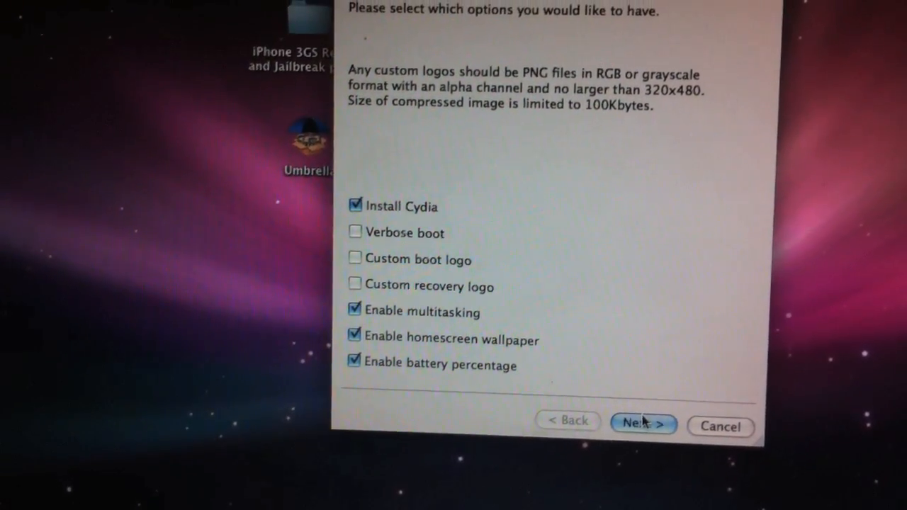
left_click(644, 422)
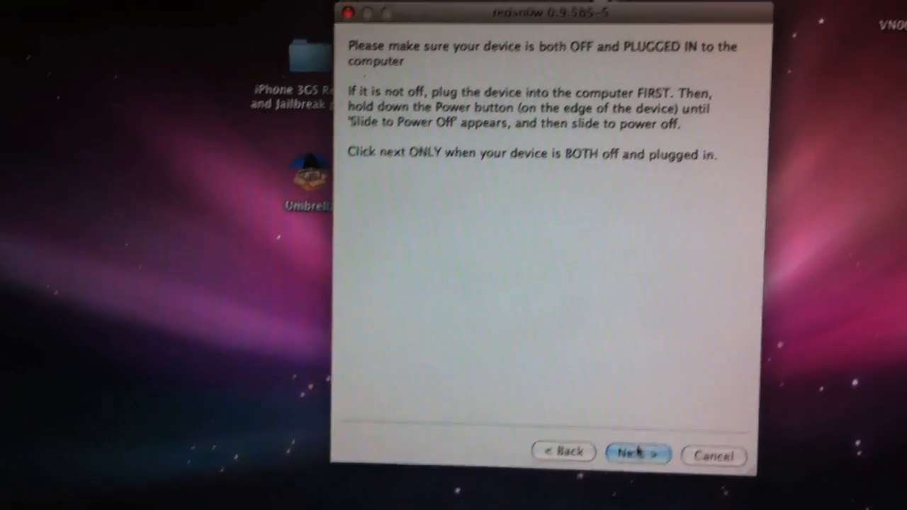